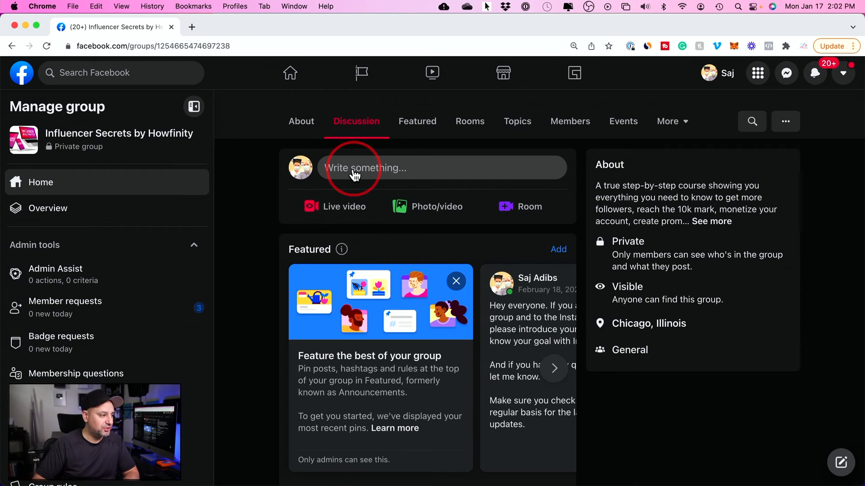
# Step: Open the post composer in the Influencer Secrets by Howfinity group
pyautogui.click(386, 168)
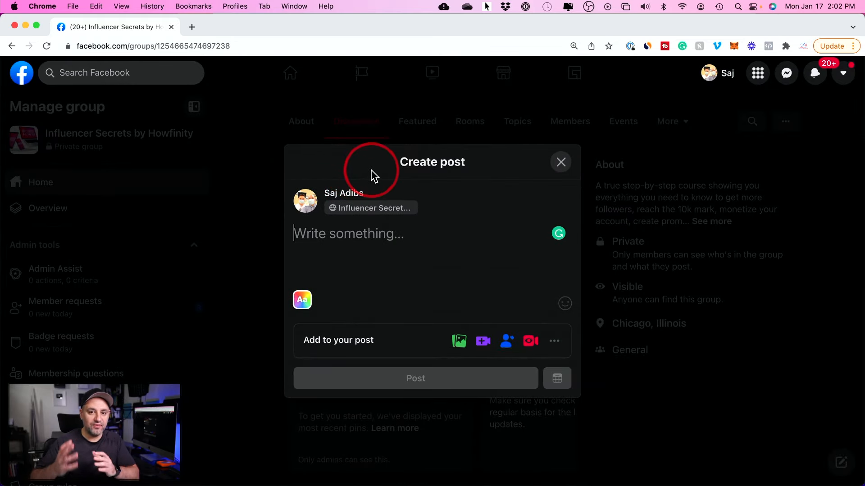
pyautogui.moveTo(489, 163)
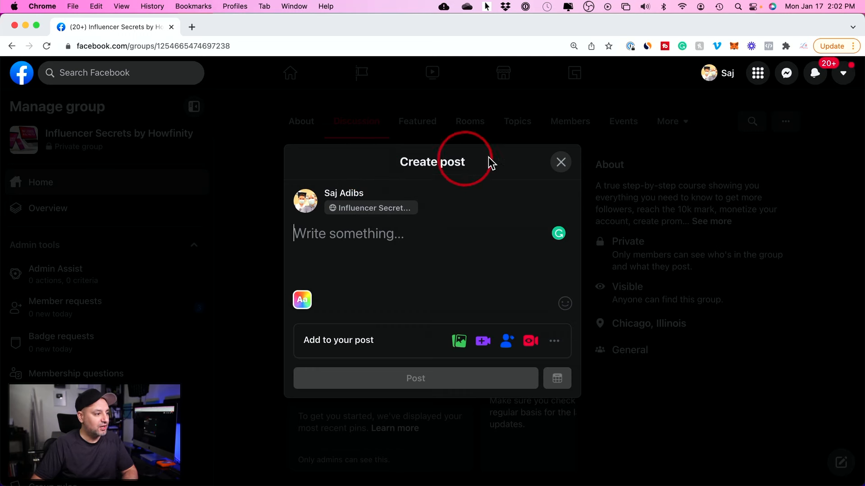
# Step: Add a poll with three option fields and type 'your question' as the post text
pyautogui.click(561, 162)
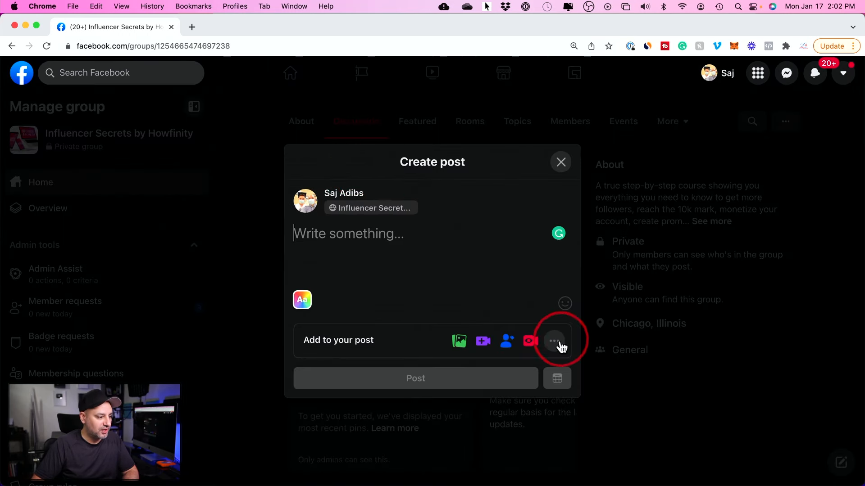
pyautogui.click(553, 341)
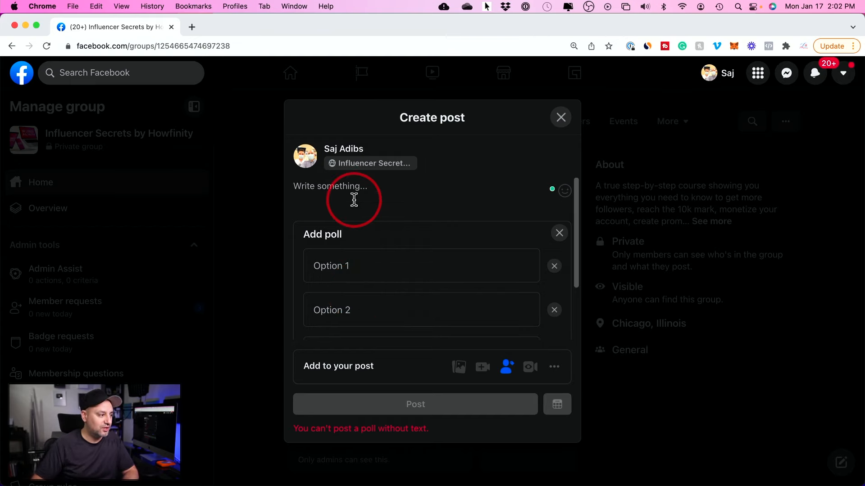
pyautogui.write('y')
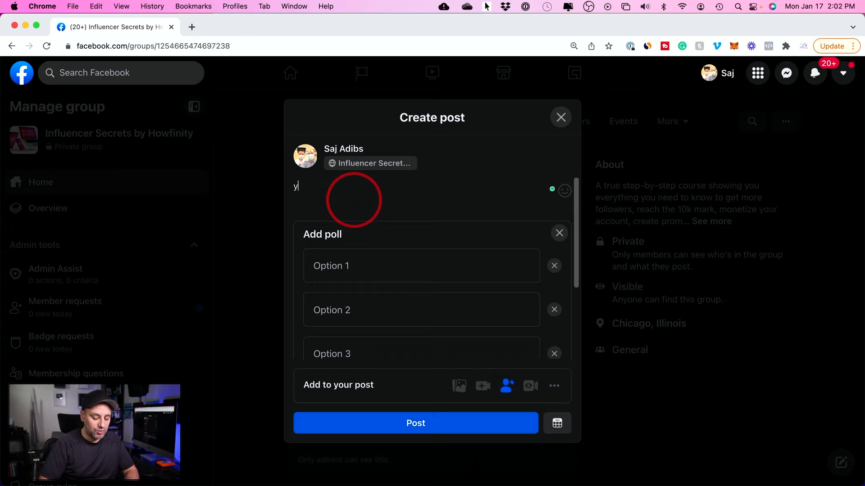
pyautogui.write('your question')
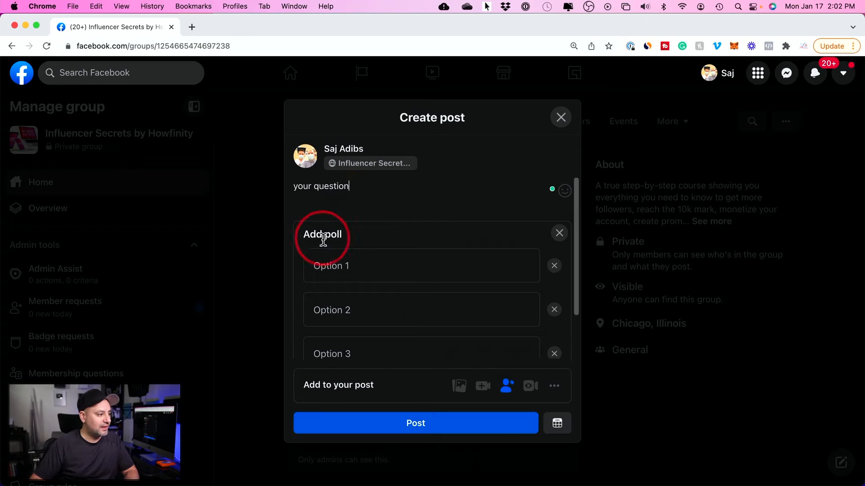
pyautogui.scroll(-3)
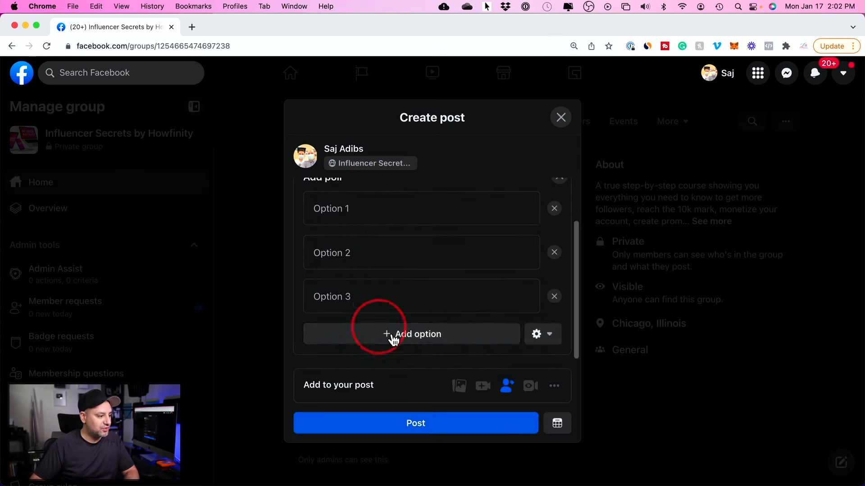
# Step: Turn off 'Allow people to choose multiple answers' in the poll settings, keeping option-adding enabled
pyautogui.click(535, 334)
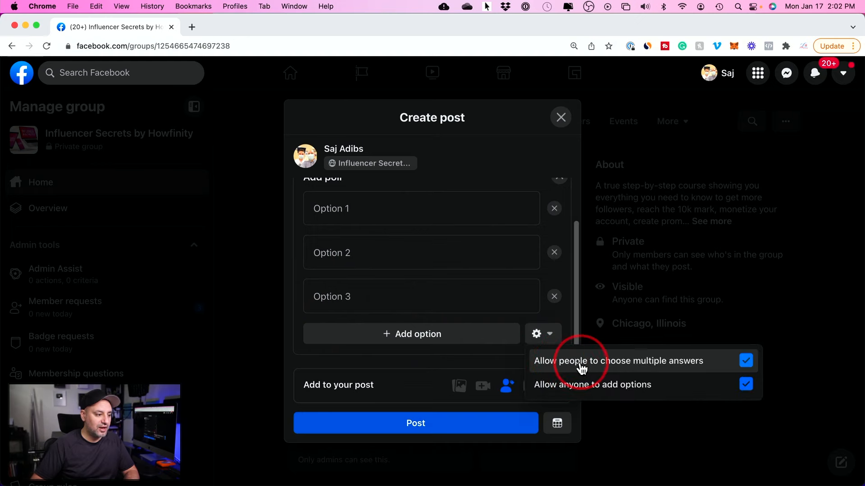
pyautogui.click(745, 361)
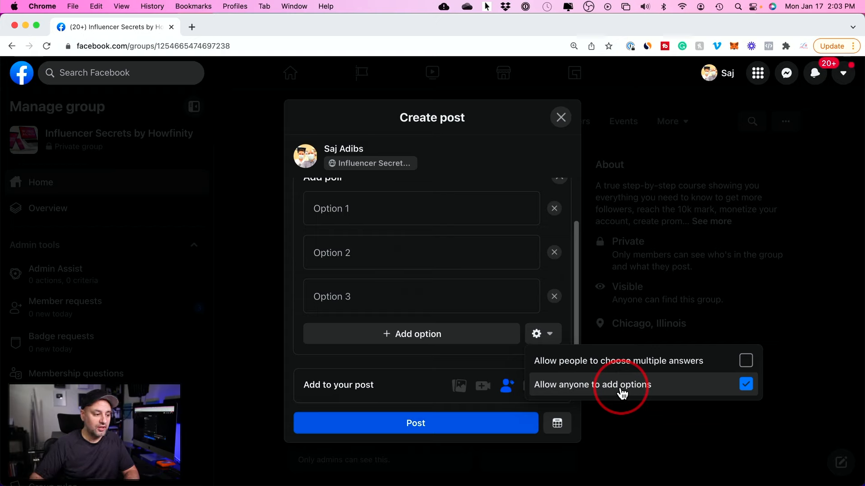
pyautogui.click(744, 384)
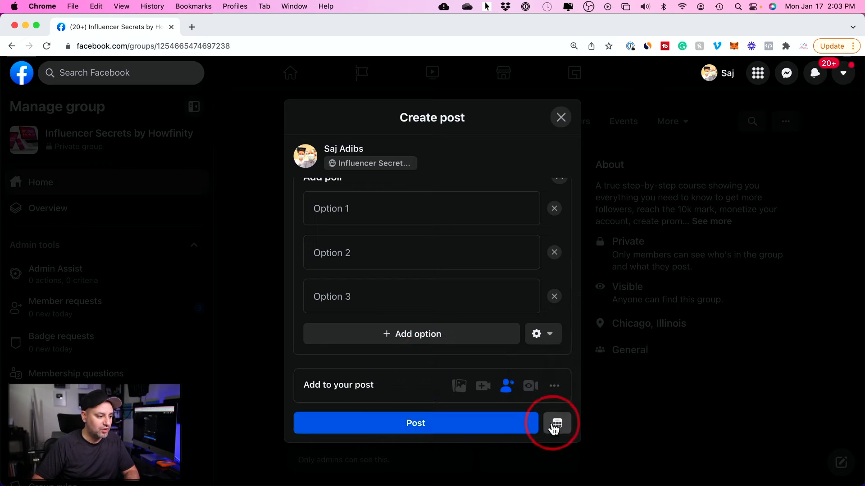
pyautogui.moveTo(556, 424)
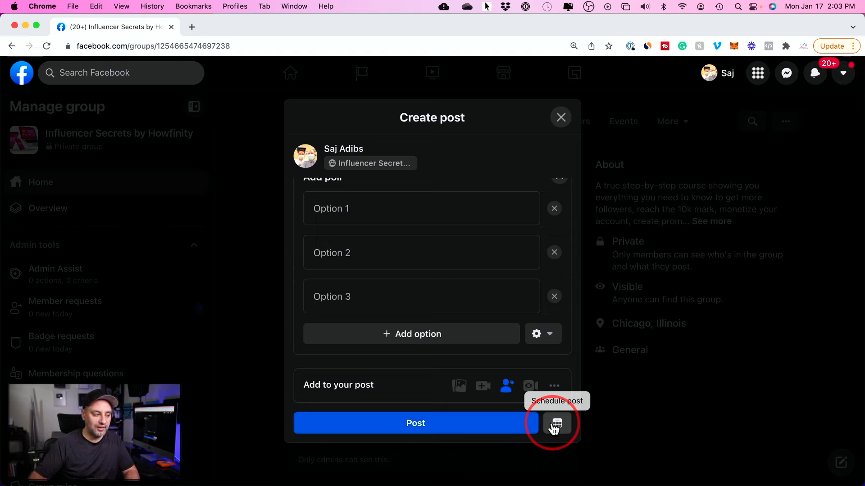